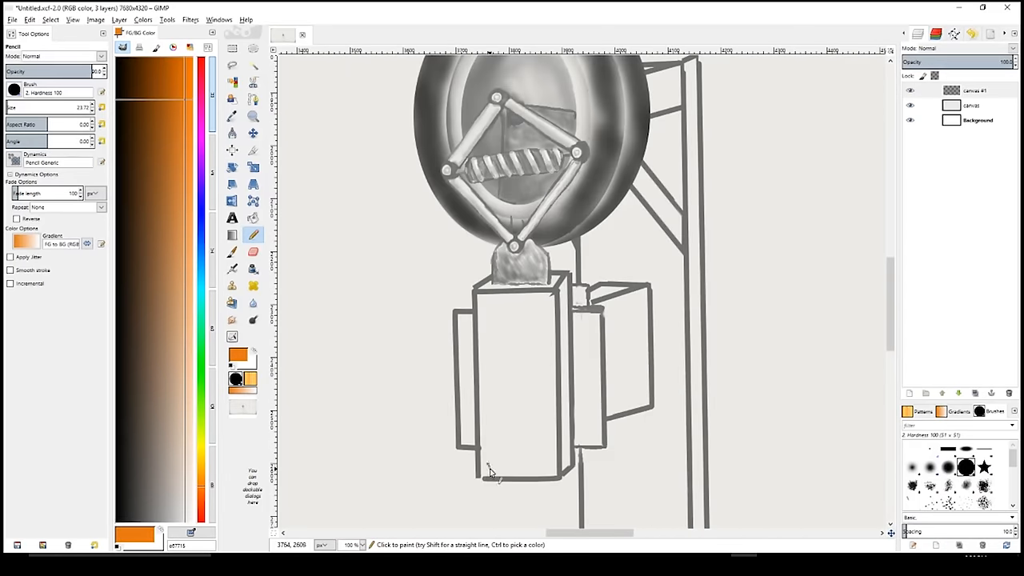
- Paint the hammer's front frame column orange with the Pencil
{"action": "left_click_drag", "start_coordinate": [484, 384], "coordinate": [519, 472]}
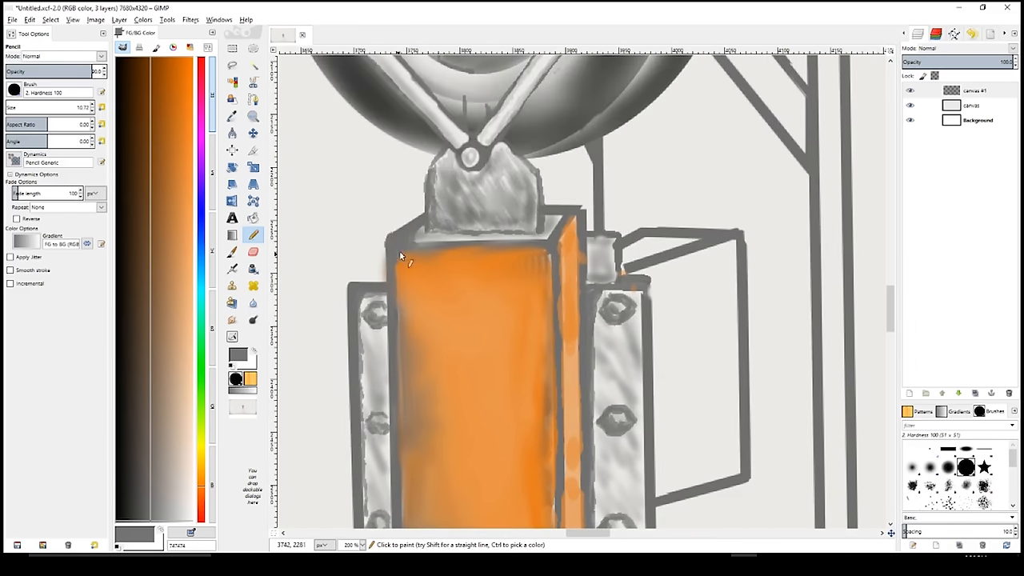
{"action": "scroll", "scroll_direction": "down", "scroll_amount": 3}
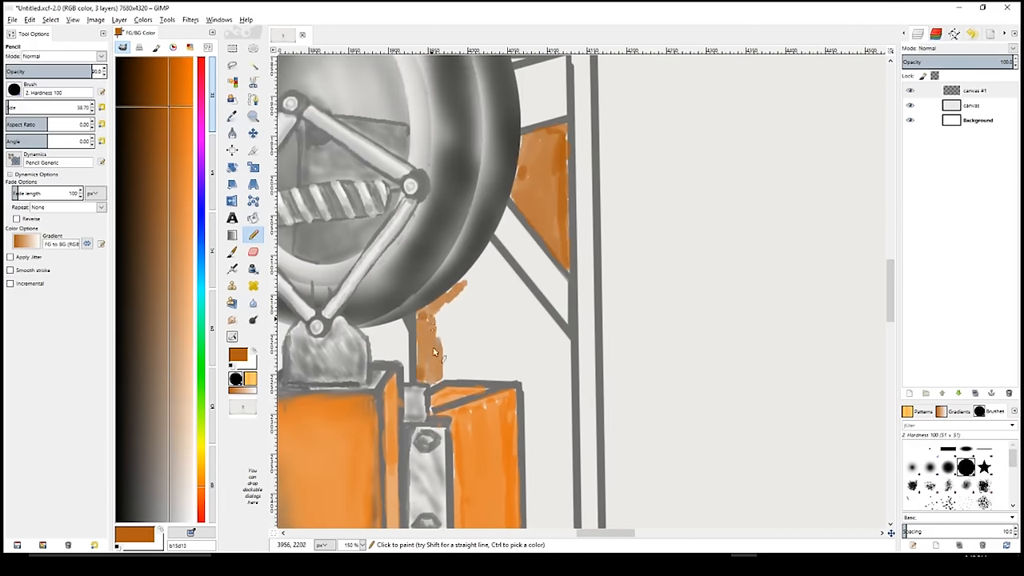
- Scroll down to the lower column and base plate area
{"action": "scroll", "scroll_direction": "down", "scroll_amount": 3}
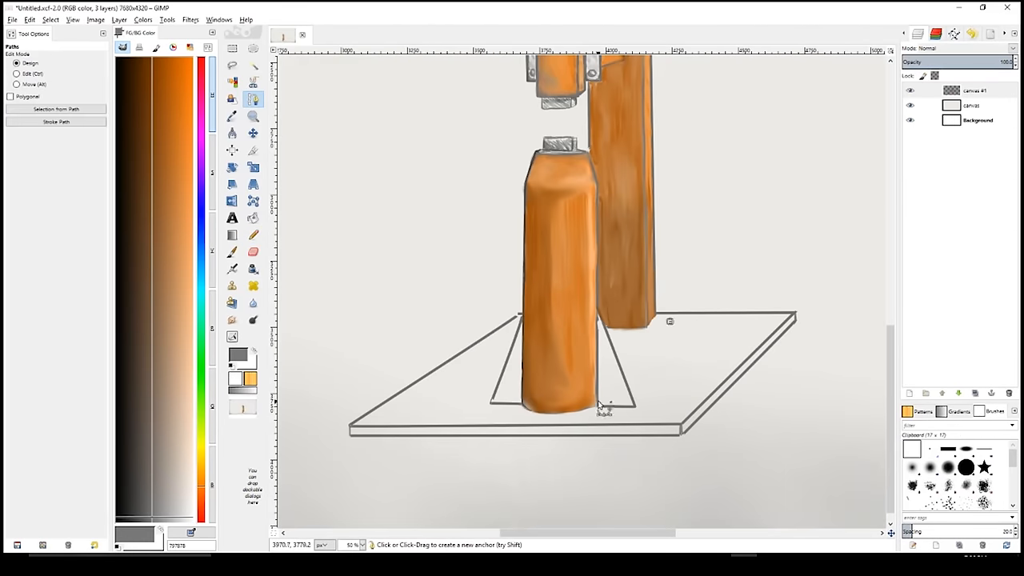
- Place the first path points outlining the base plate
{"action": "left_click", "coordinate": [482, 380]}
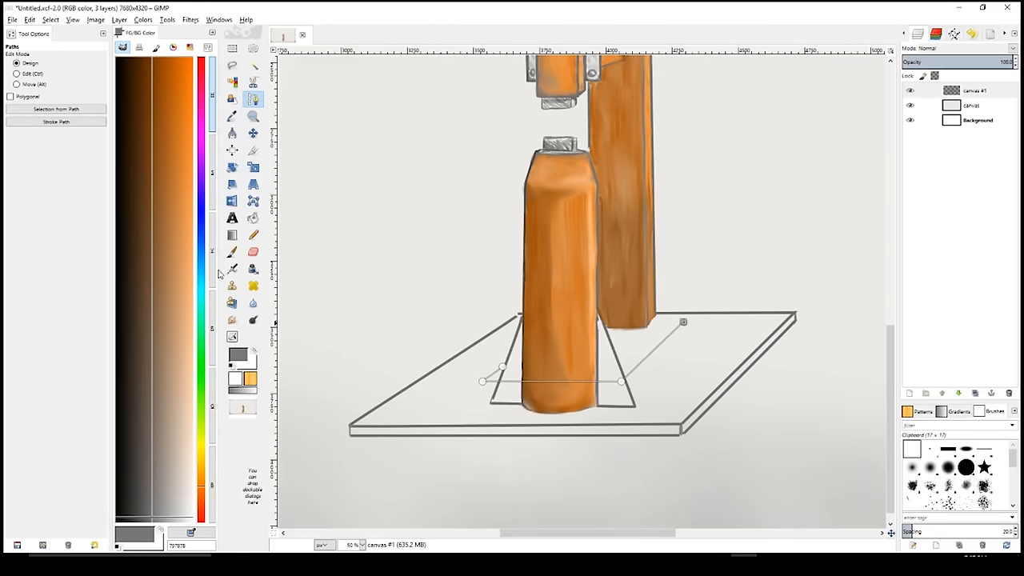
{"action": "left_click", "coordinate": [253, 235]}
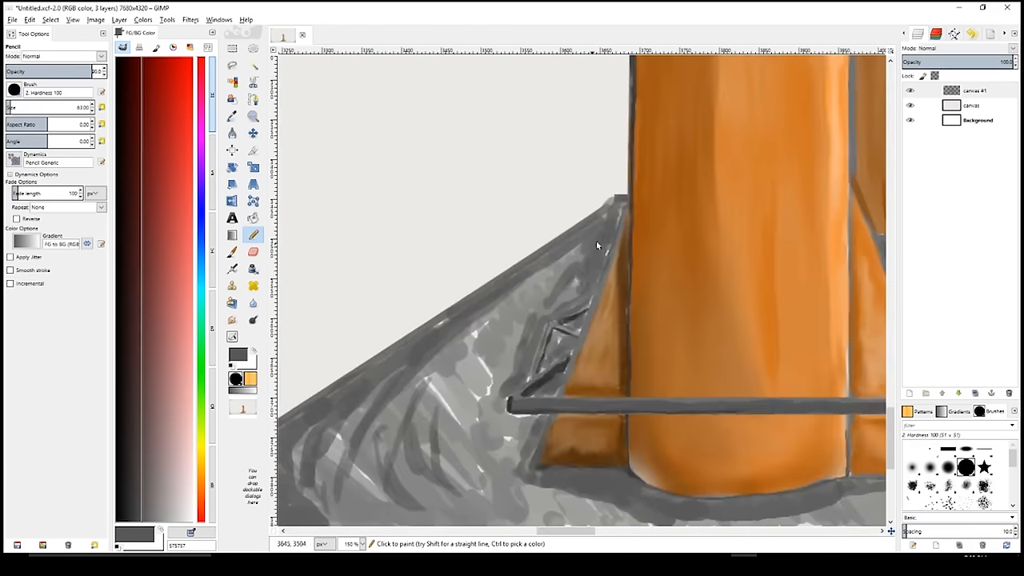
- Scroll the view toward the top edge of the gray wheel
{"action": "scroll", "scroll_direction": "down", "scroll_amount": 3}
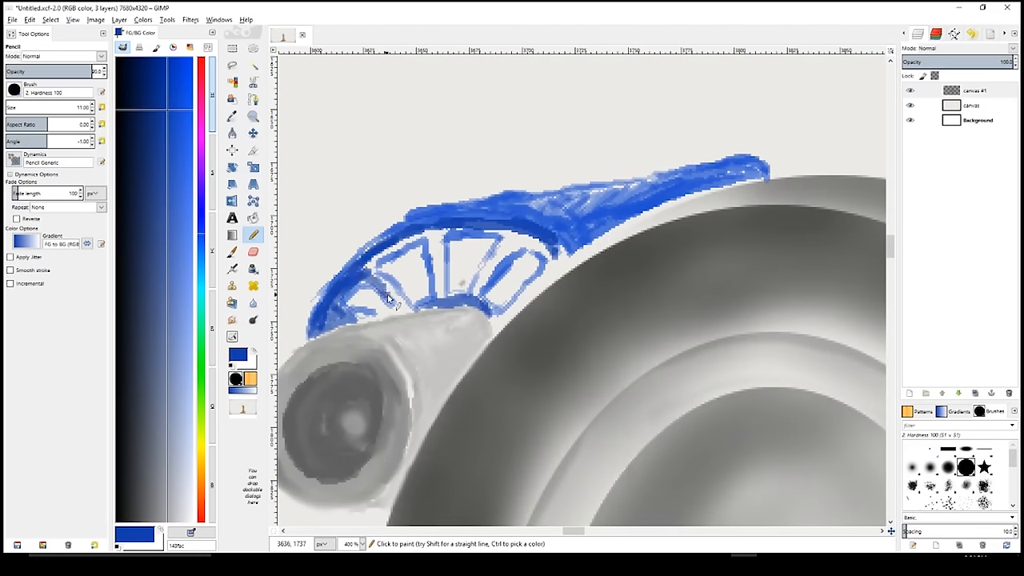
- Crop the canvas and airbrush dark gray shading along the bottom edge
{"action": "left_click", "coordinate": [232, 251]}
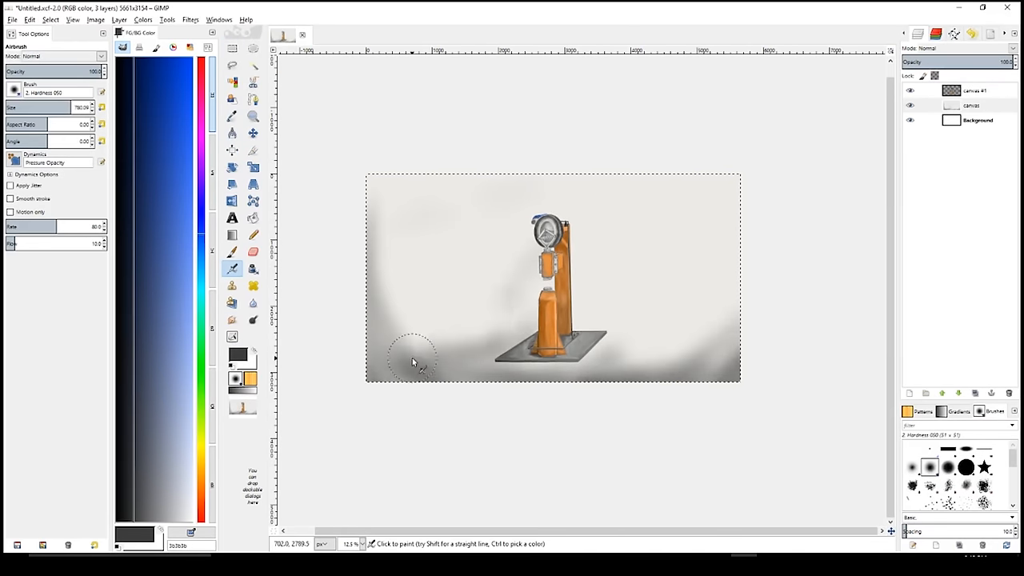
{"action": "left_click_drag", "start_coordinate": [414, 362], "coordinate": [518, 392]}
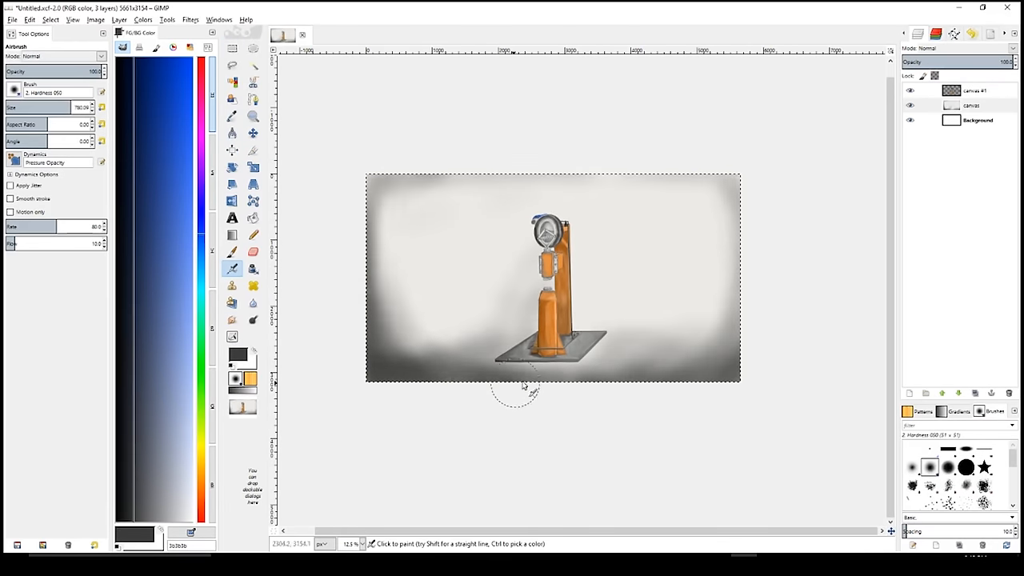